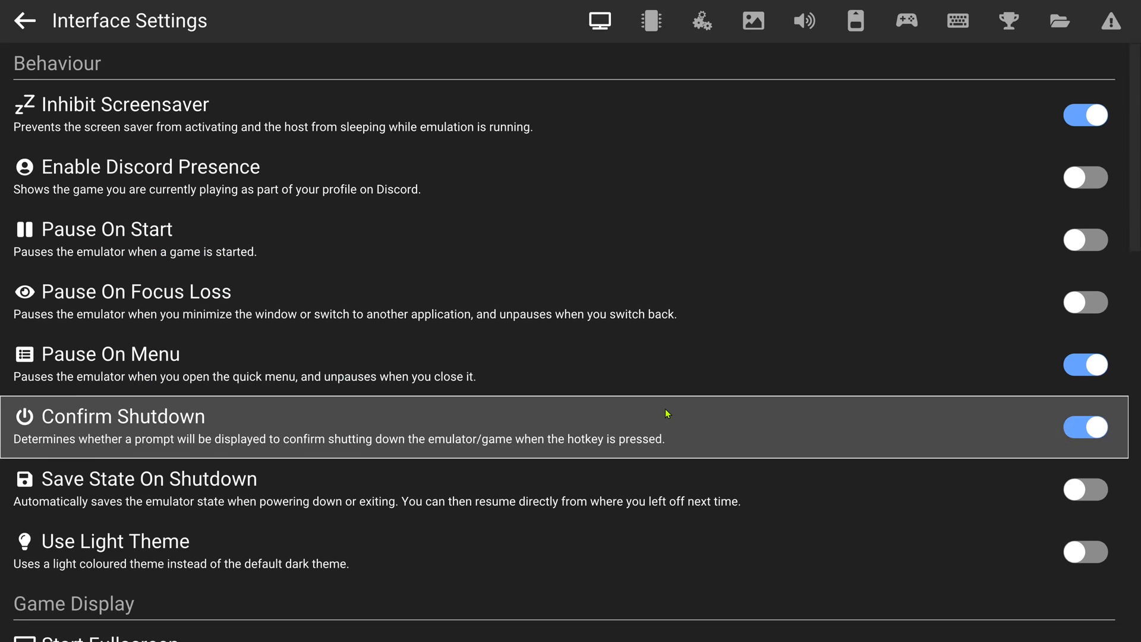
pyautogui.moveTo(655, 392)
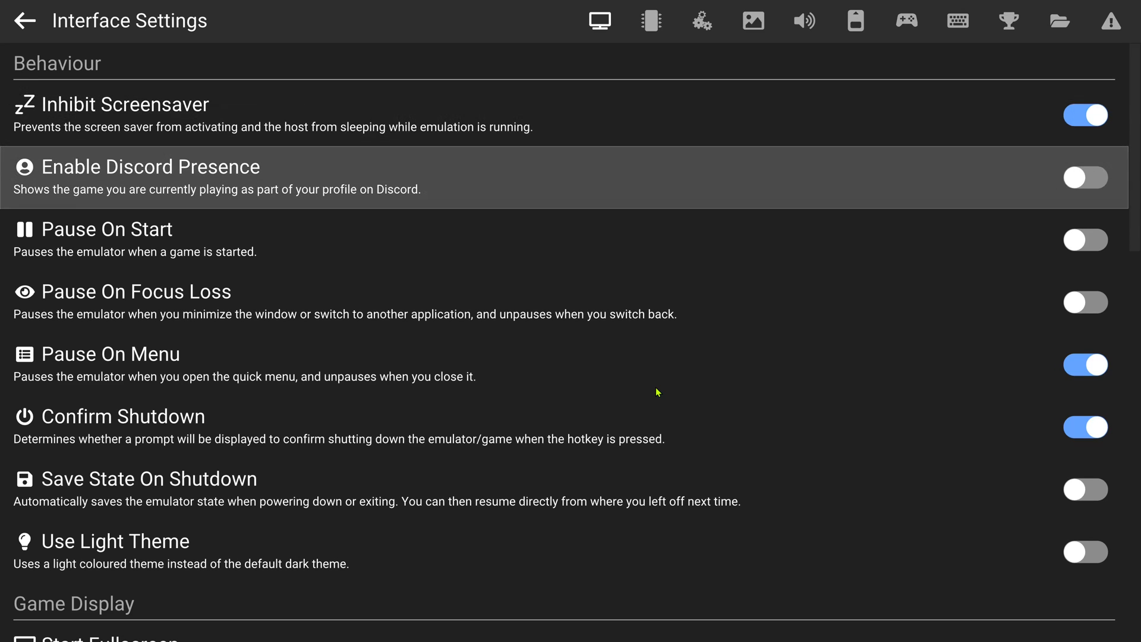
# Step: Switch to the Memory Card Settings page showing both card slots
pyautogui.click(856, 20)
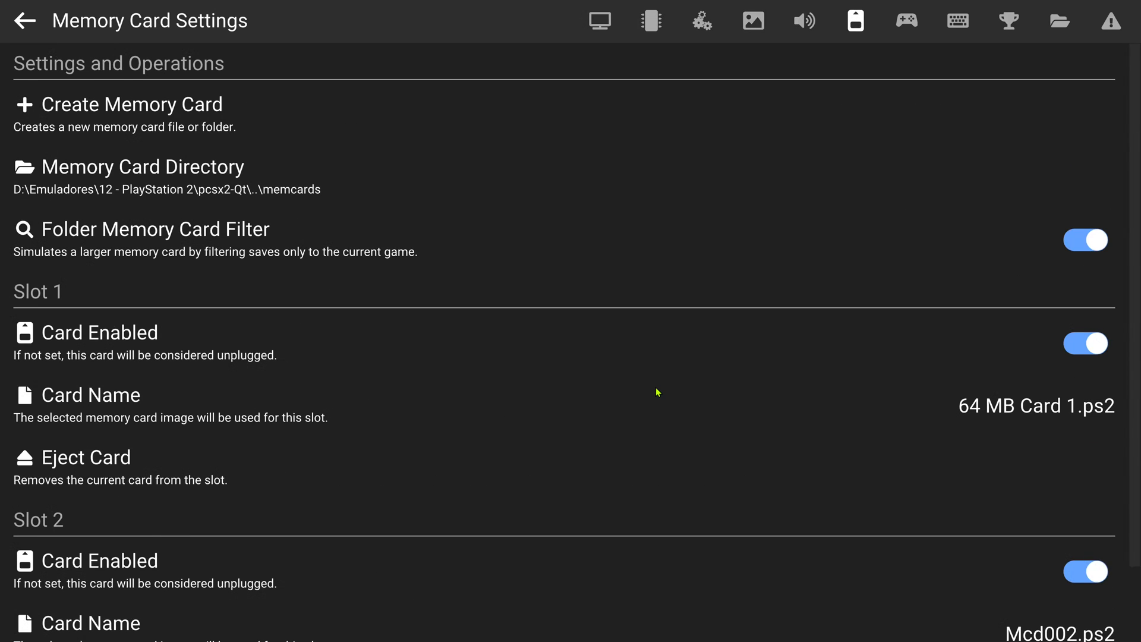
# Step: View the Hotkeys settings, then go back to the main launch menu
pyautogui.click(958, 20)
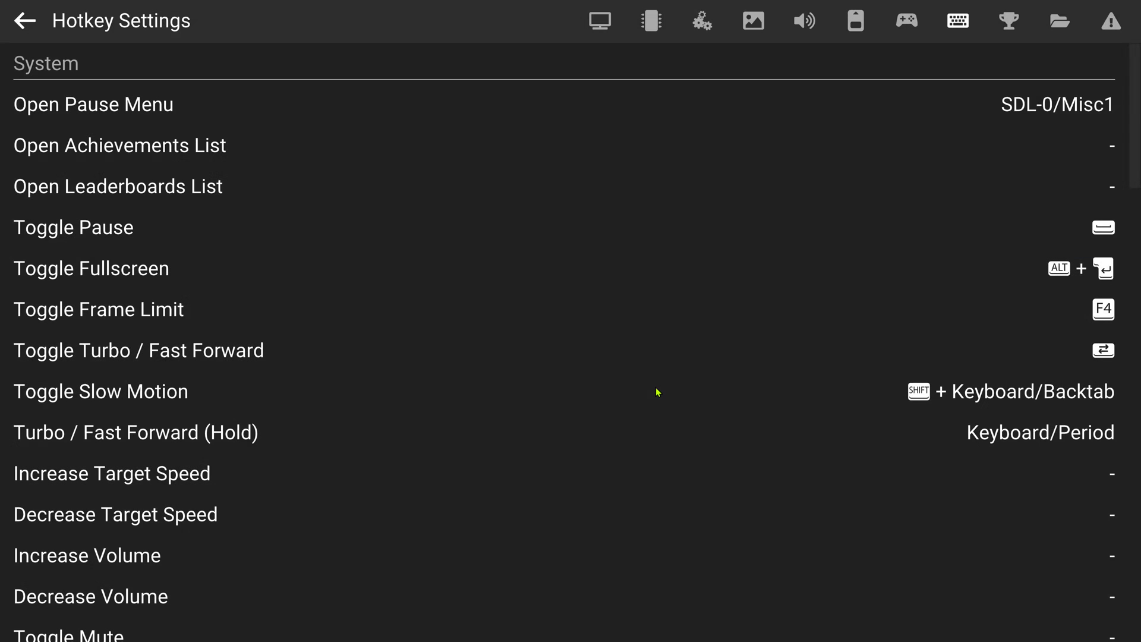
pyautogui.click(24, 20)
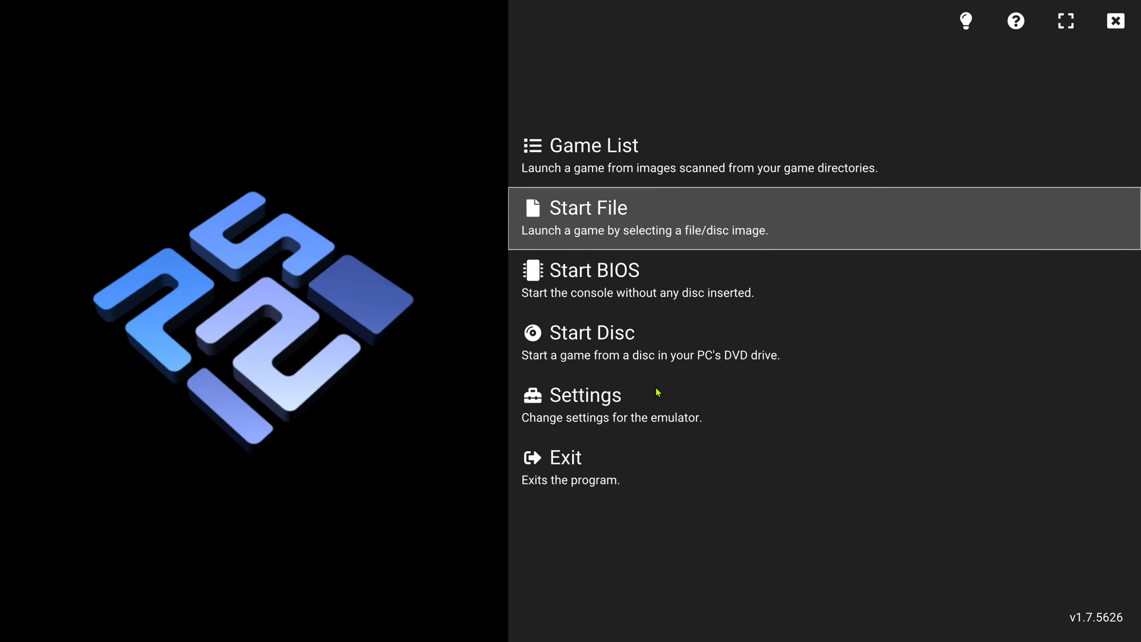
# Step: Launch God Hand, pause with Escape, and open its Game Properties
pyautogui.click(581, 145)
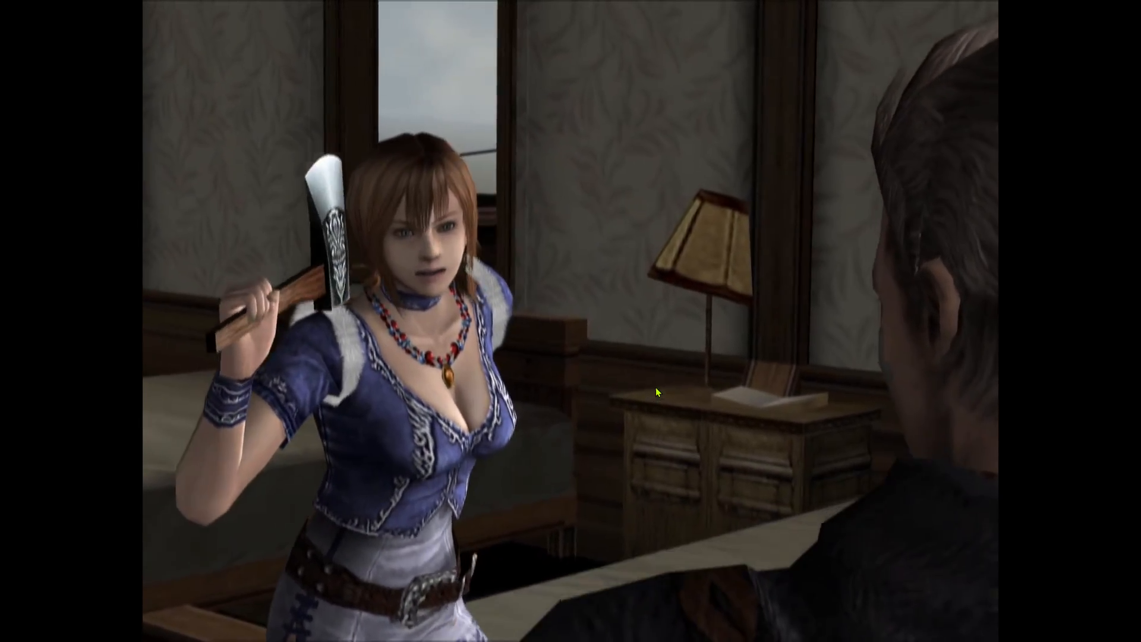
pyautogui.press('Escape')
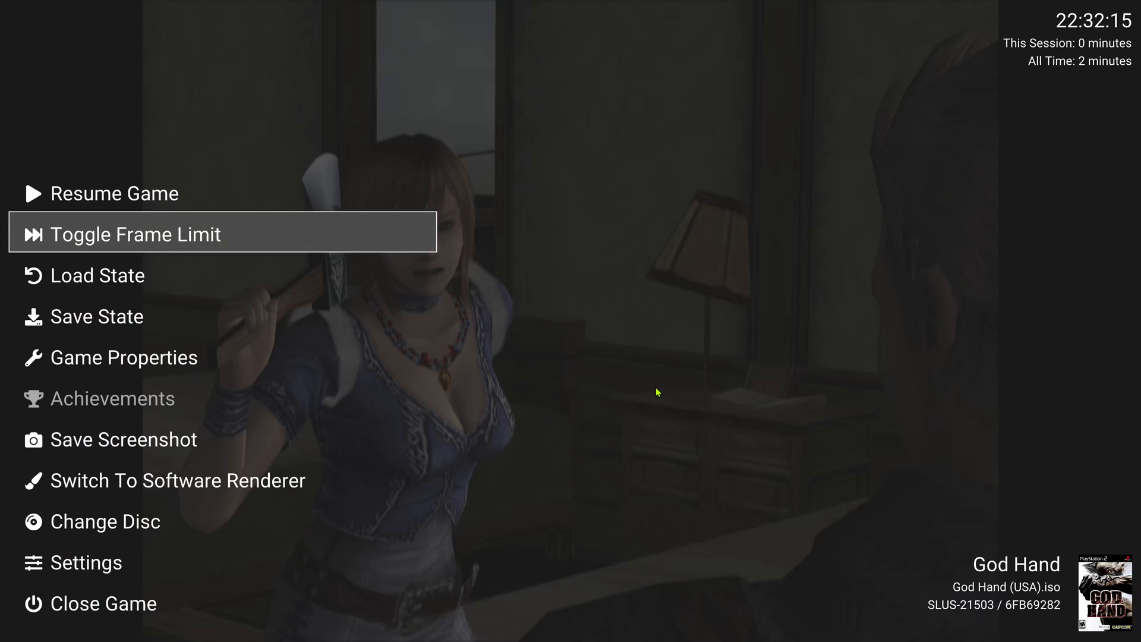
pyautogui.click(124, 357)
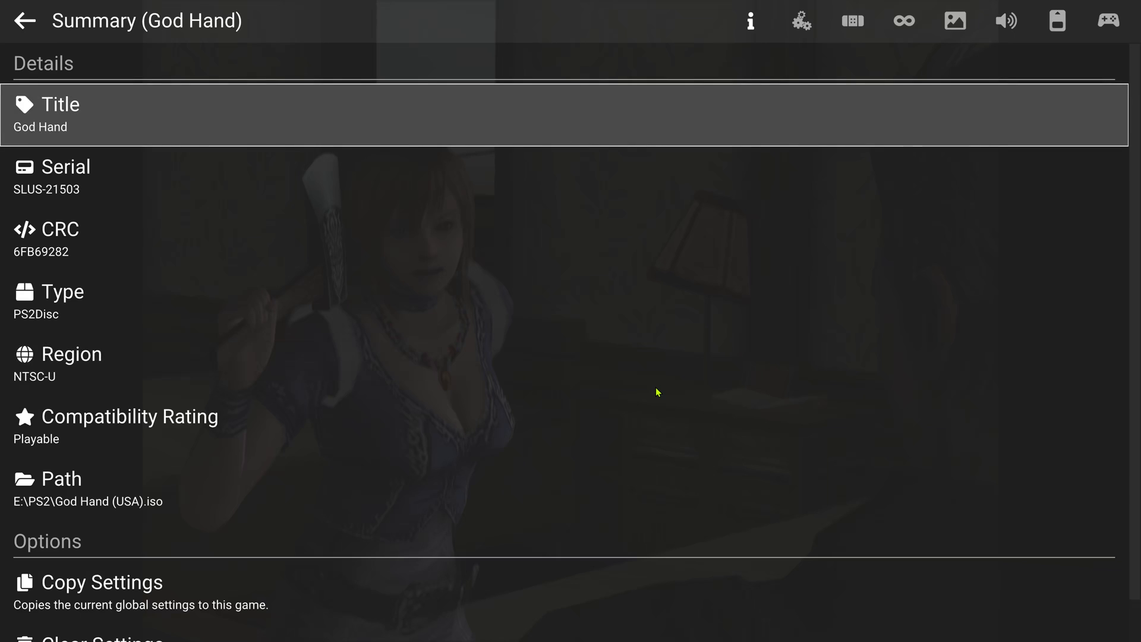
# Step: Enable God Hand's Widescreen 16:9 patch and return to the pause menu
pyautogui.click(852, 20)
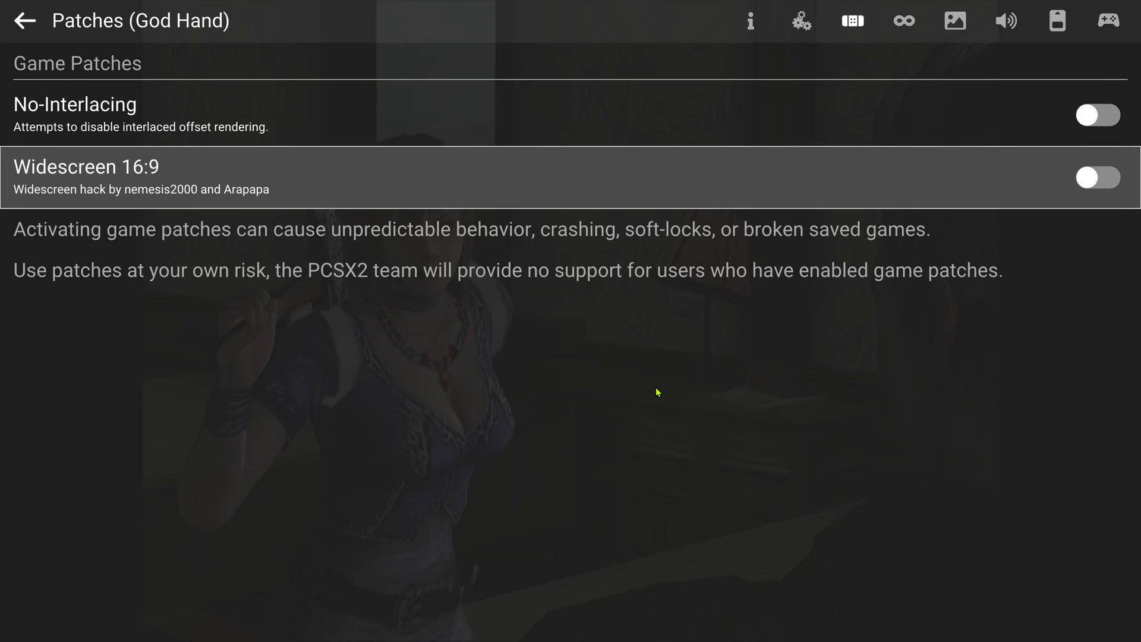
pyautogui.click(1098, 177)
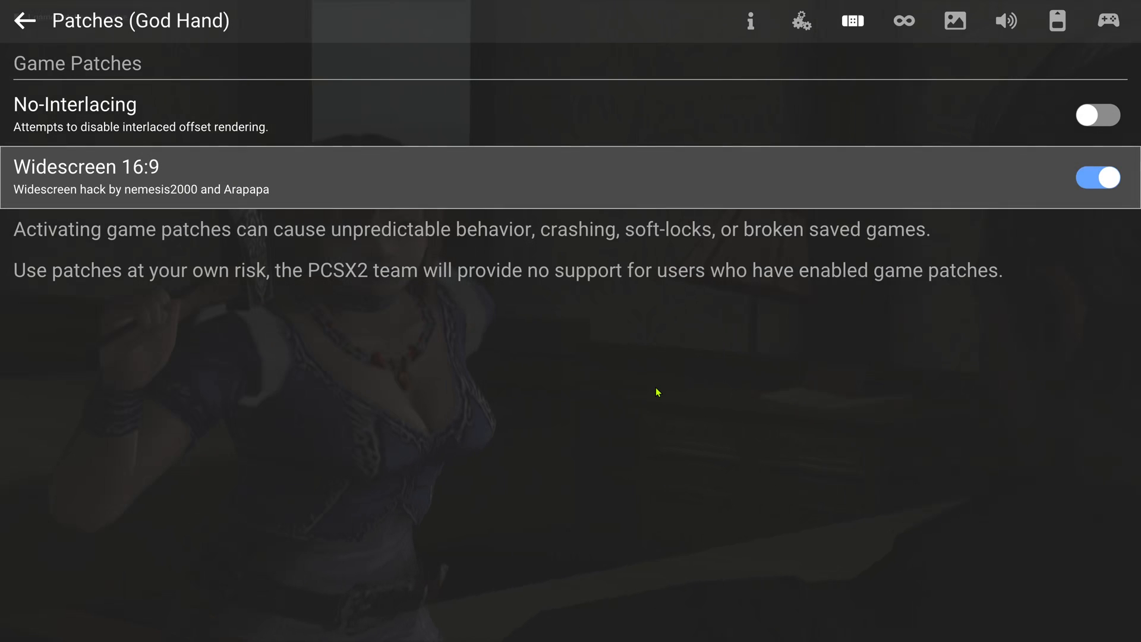
pyautogui.click(23, 20)
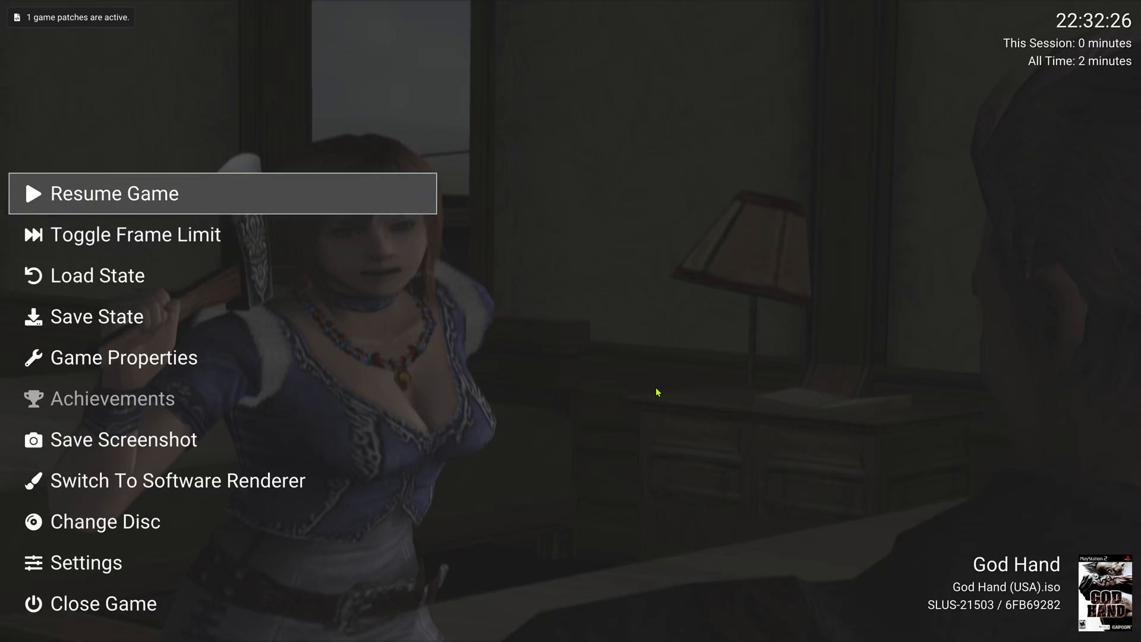